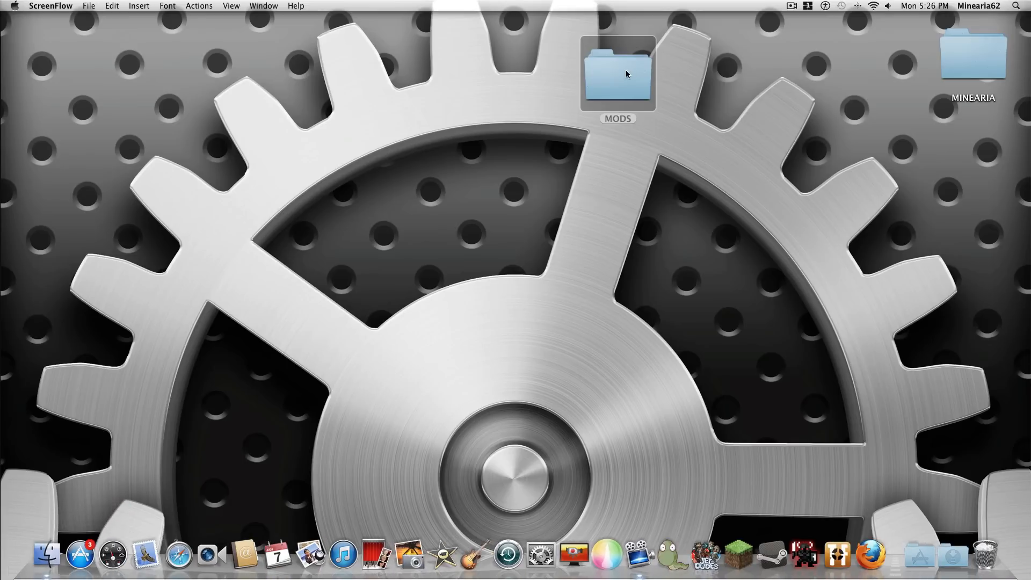
pyautogui.moveTo(634, 83)
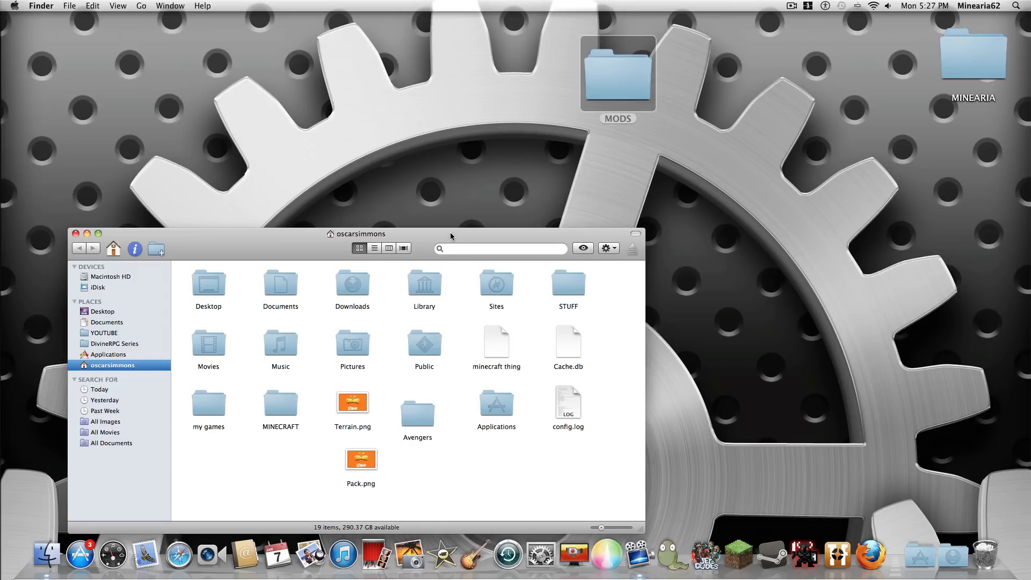
pyautogui.moveTo(213, 295)
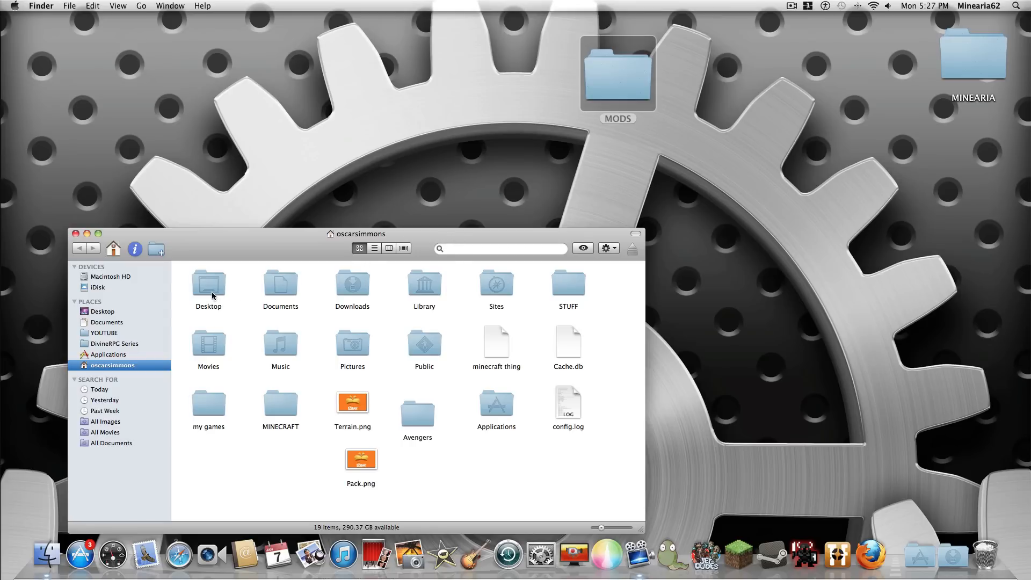
# Navigate Library > Application Support > minecraft, retracing once with Back.
pyautogui.doubleClick(424, 282)
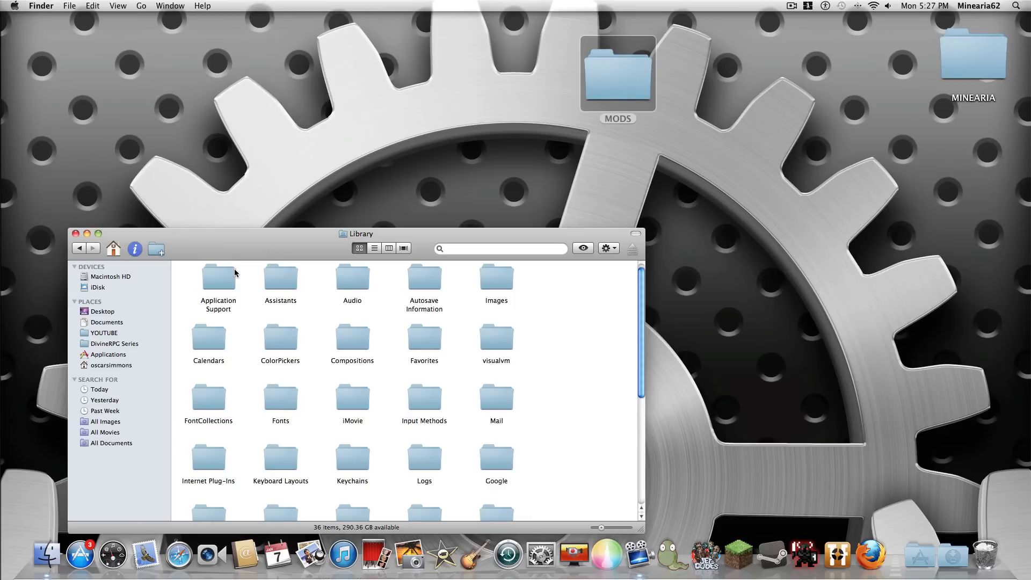
pyautogui.doubleClick(218, 276)
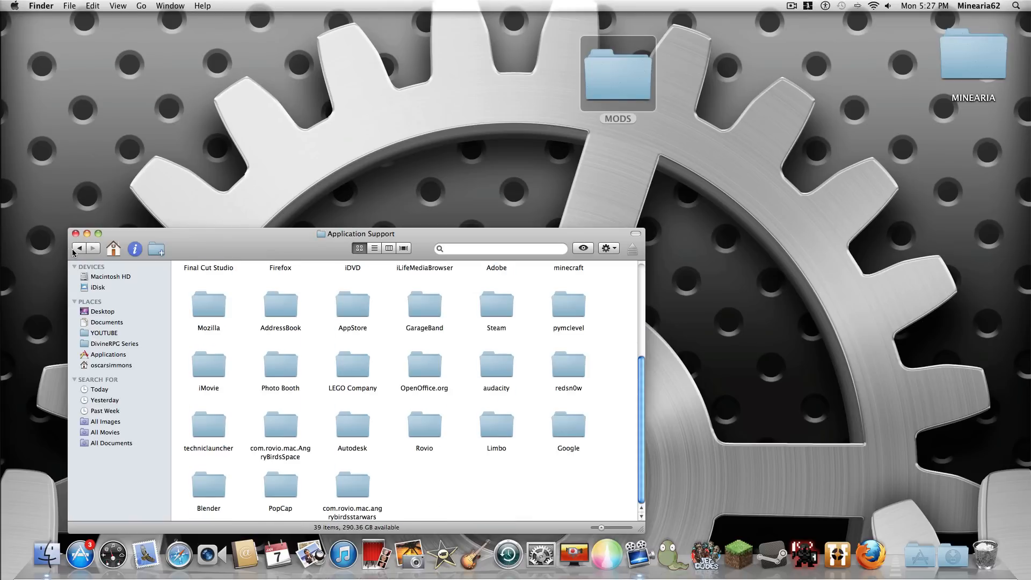
pyautogui.click(111, 365)
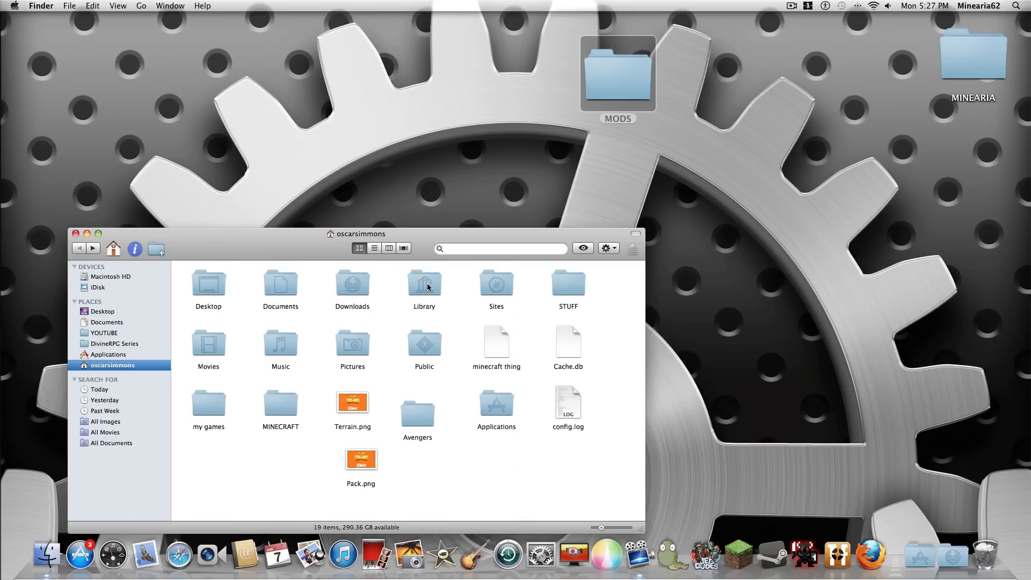
pyautogui.doubleClick(424, 284)
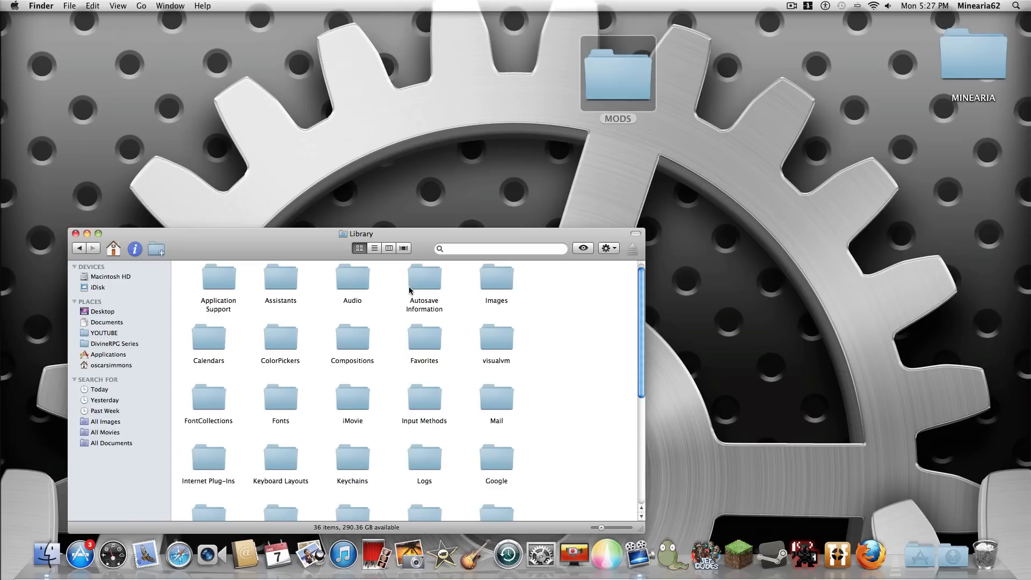
pyautogui.doubleClick(218, 277)
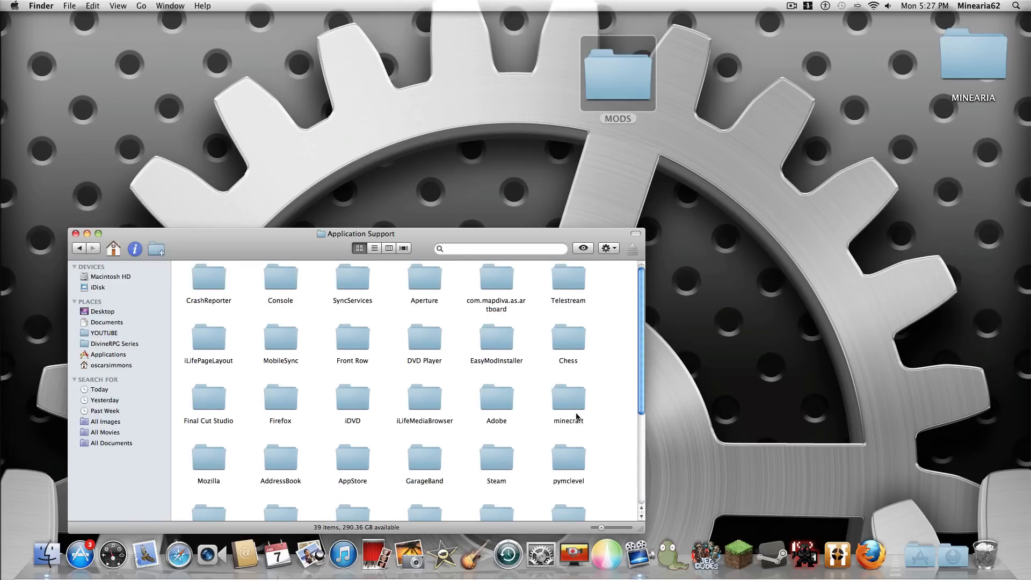
pyautogui.doubleClick(567, 400)
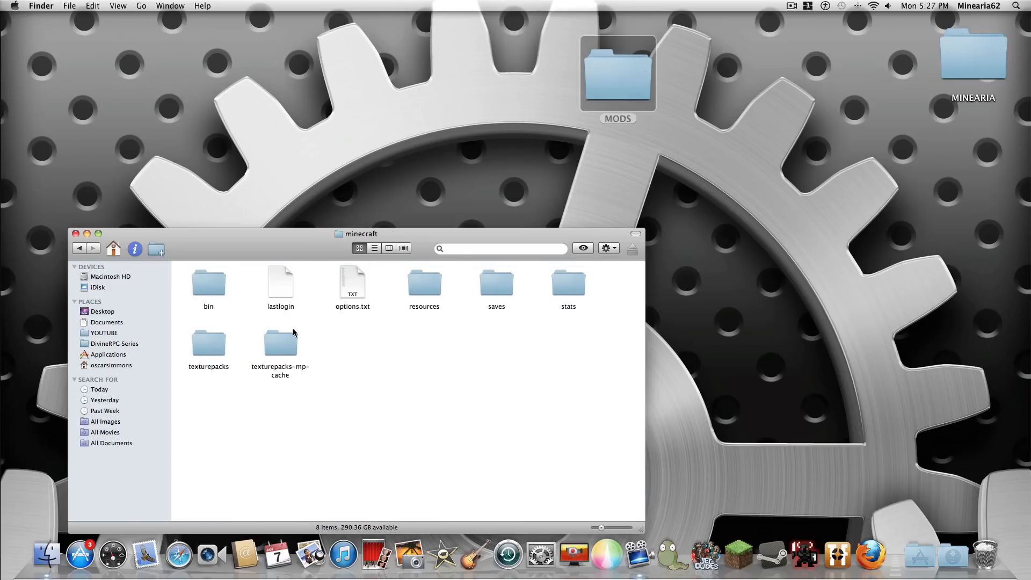
# Expand minecraft.jar in the bin folder with Archive Utility.
pyautogui.doubleClick(208, 283)
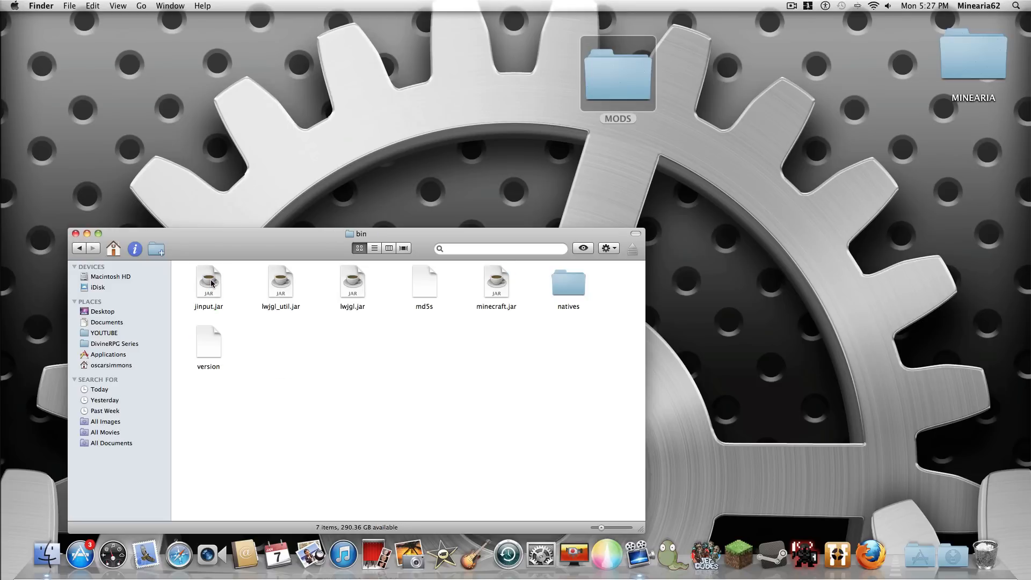
pyautogui.click(496, 283)
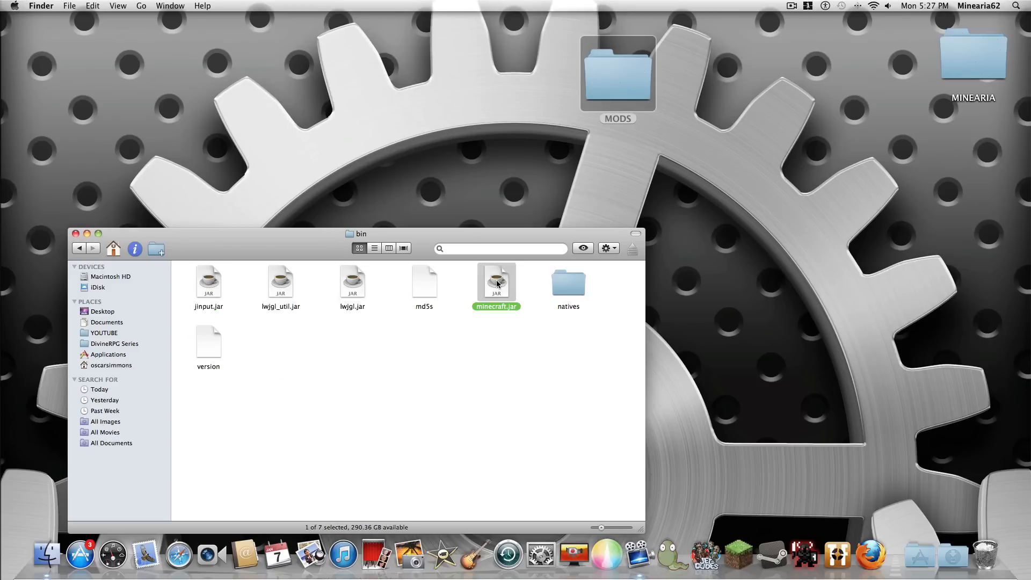
pyautogui.rightClick(495, 278)
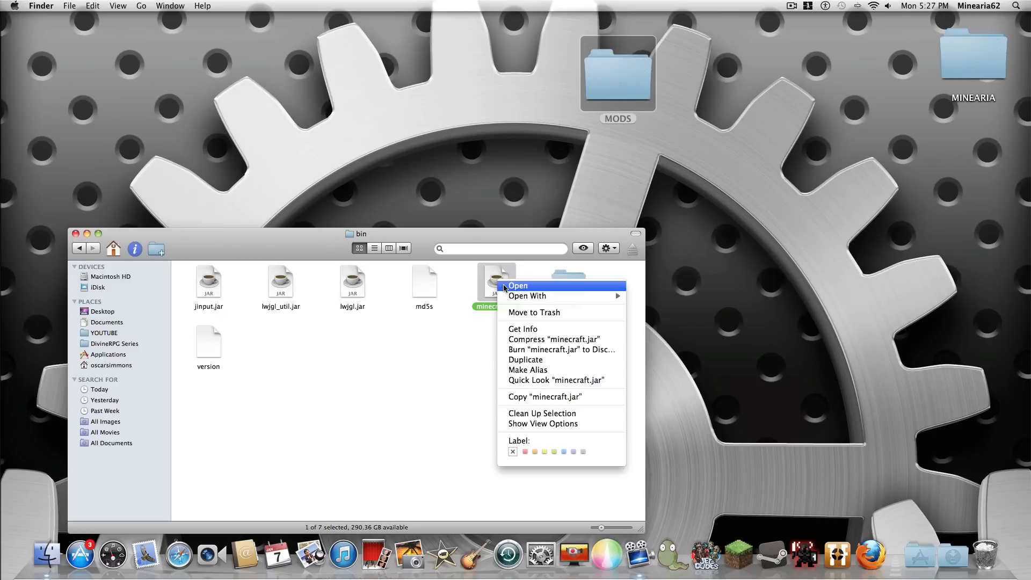
pyautogui.moveTo(527, 295)
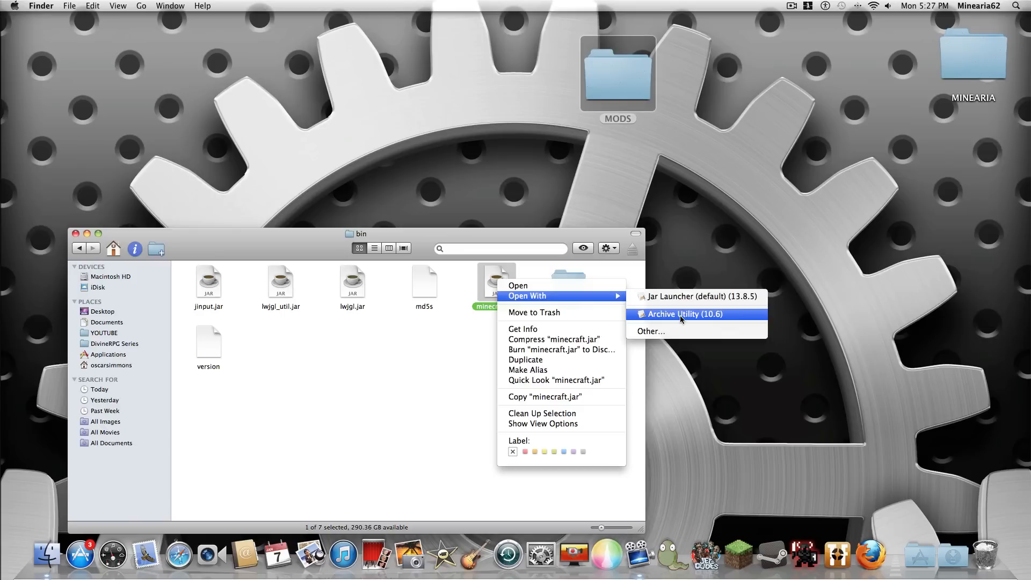
pyautogui.moveTo(662, 314)
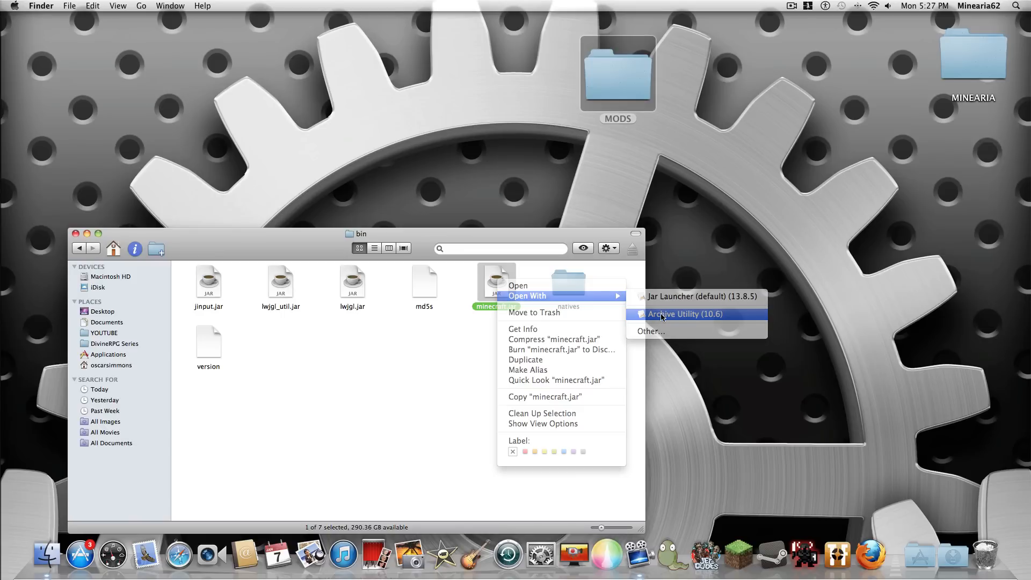
pyautogui.click(681, 314)
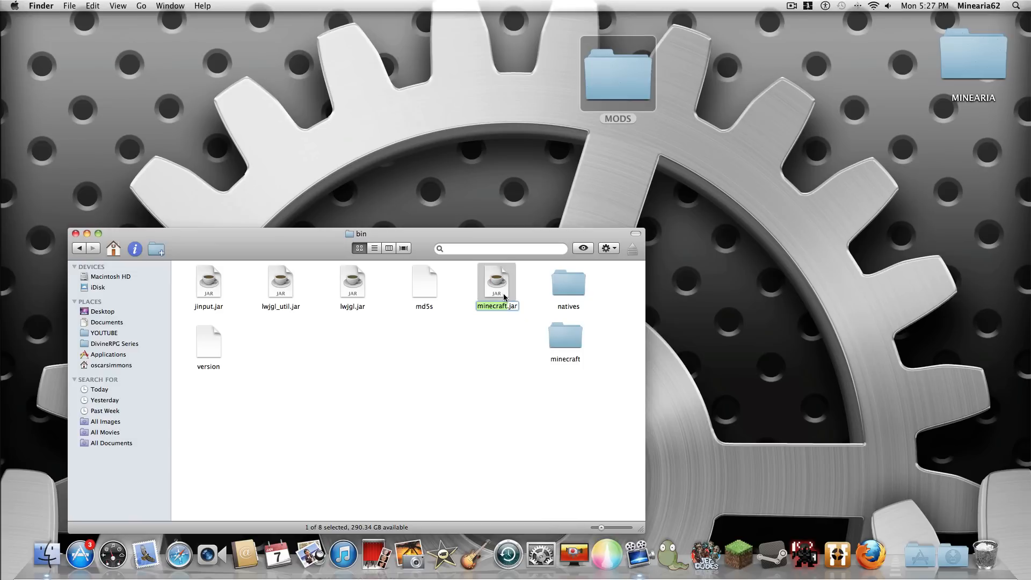
# Rename the jar to minecraft.backup.jar and the extracted folder to minecraft.jar, then open it.
pyautogui.click(496, 307)
pyautogui.write('backup.')
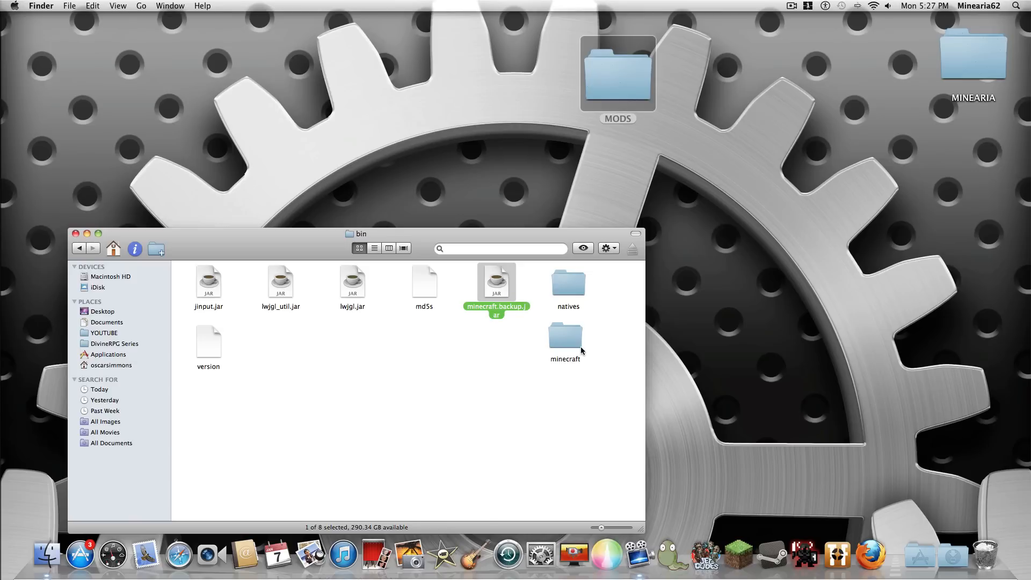
pyautogui.click(565, 335)
pyautogui.write('.jar')
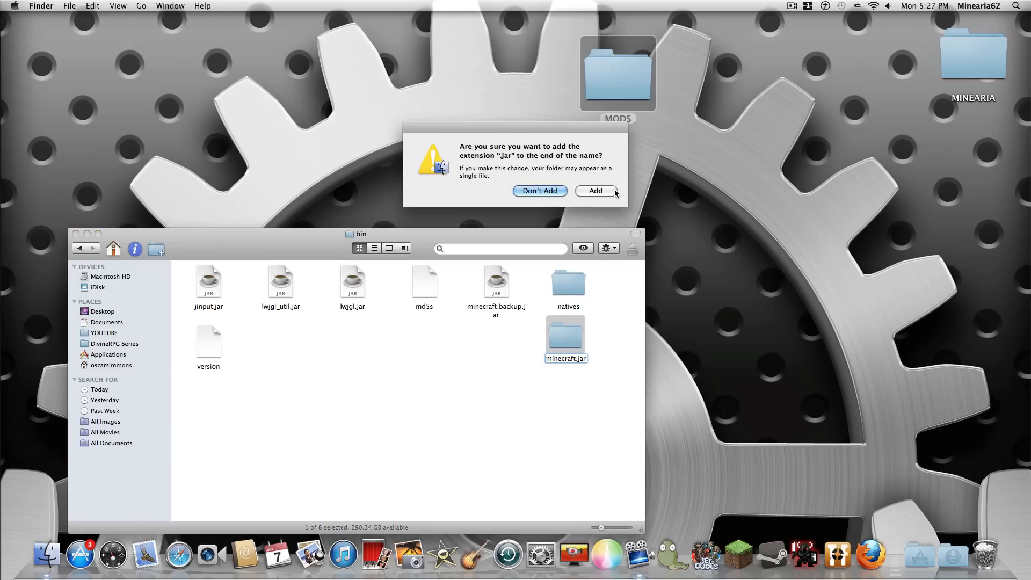
pyautogui.click(594, 191)
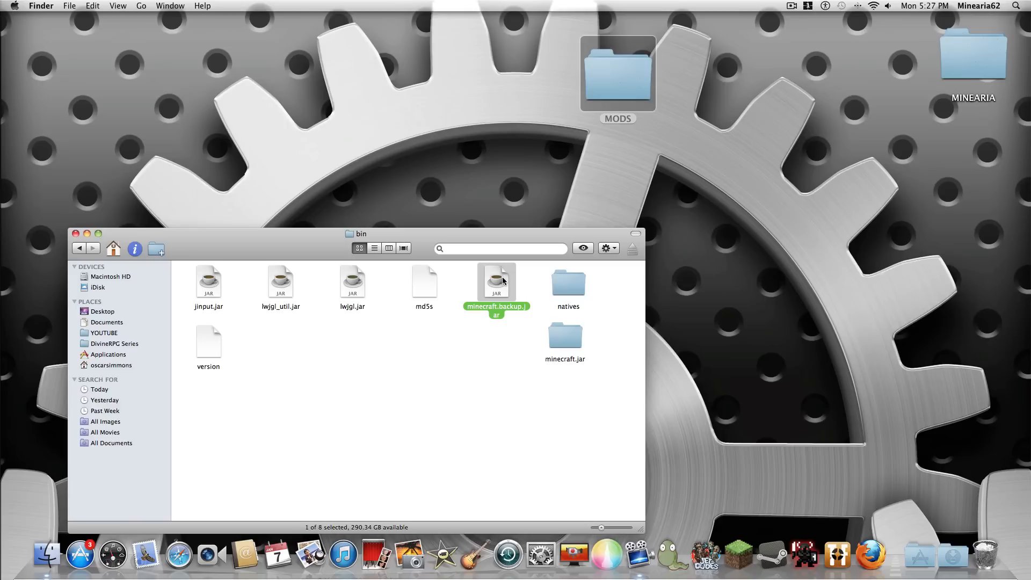
pyautogui.click(565, 335)
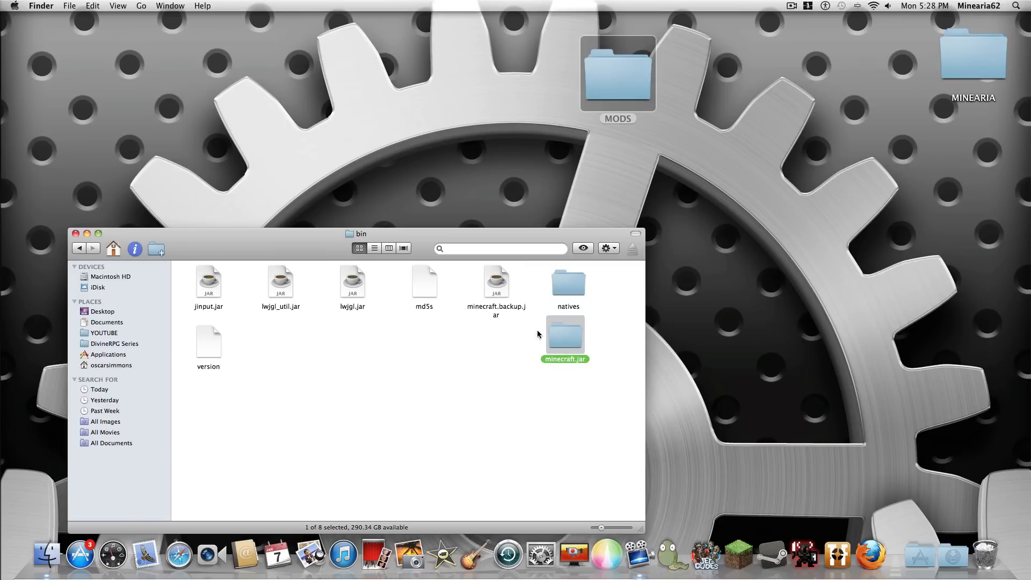
pyautogui.doubleClick(565, 334)
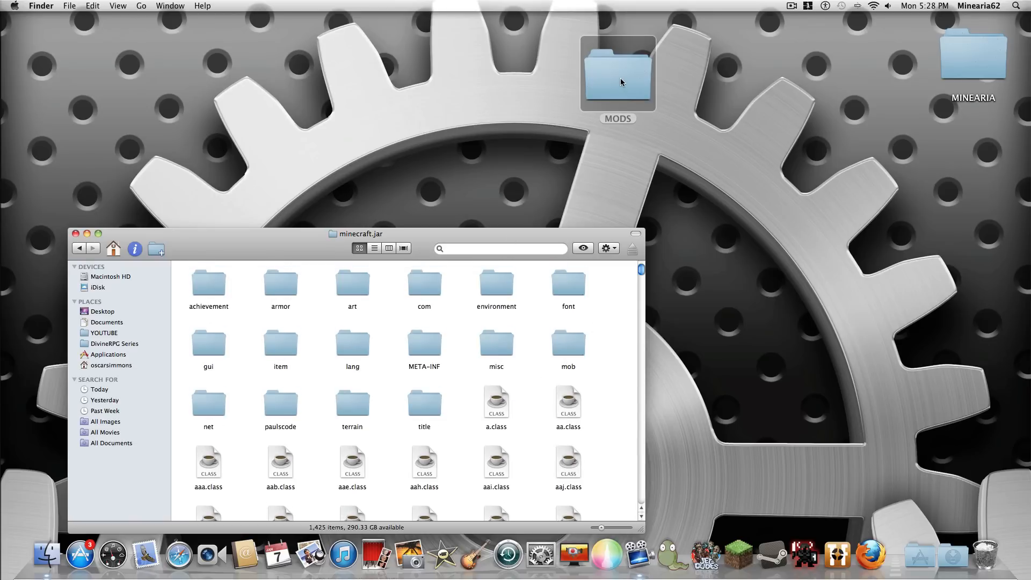
# Copy all 227 class files from MODS > minecraftforge-universal-1.
pyautogui.doubleClick(617, 72)
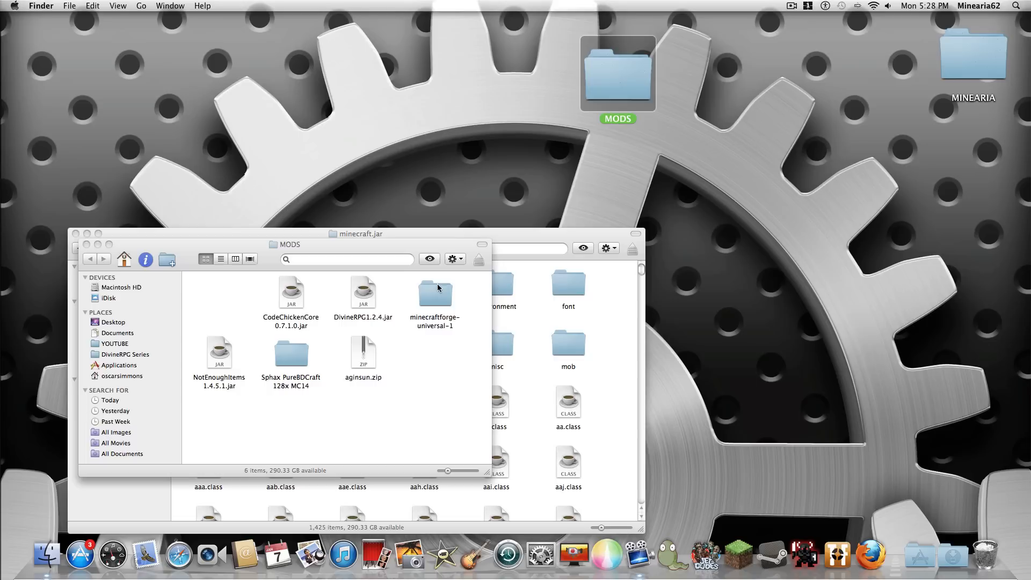
pyautogui.moveTo(305, 355)
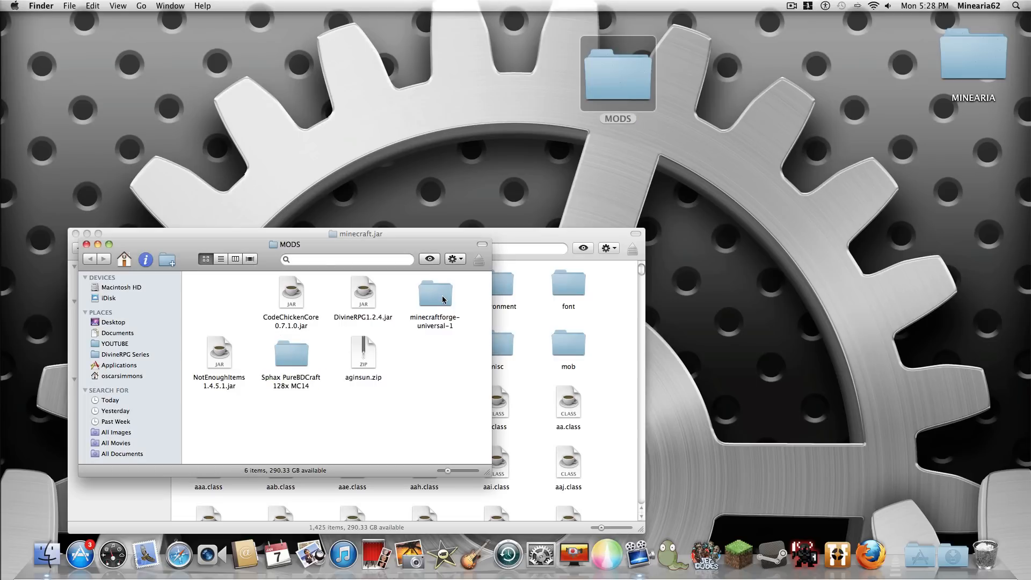
pyautogui.doubleClick(435, 293)
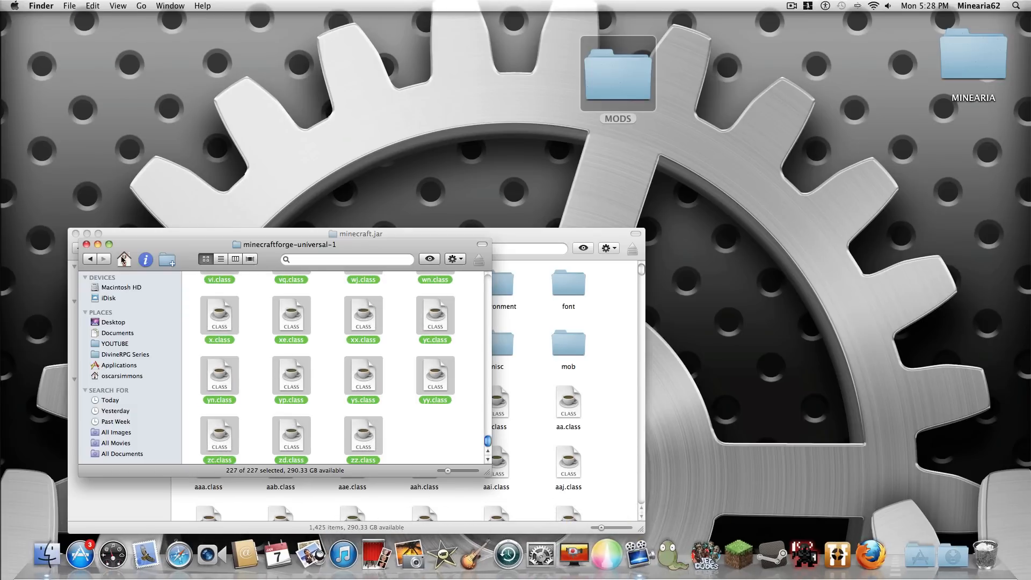
pyautogui.rightClick(290, 316)
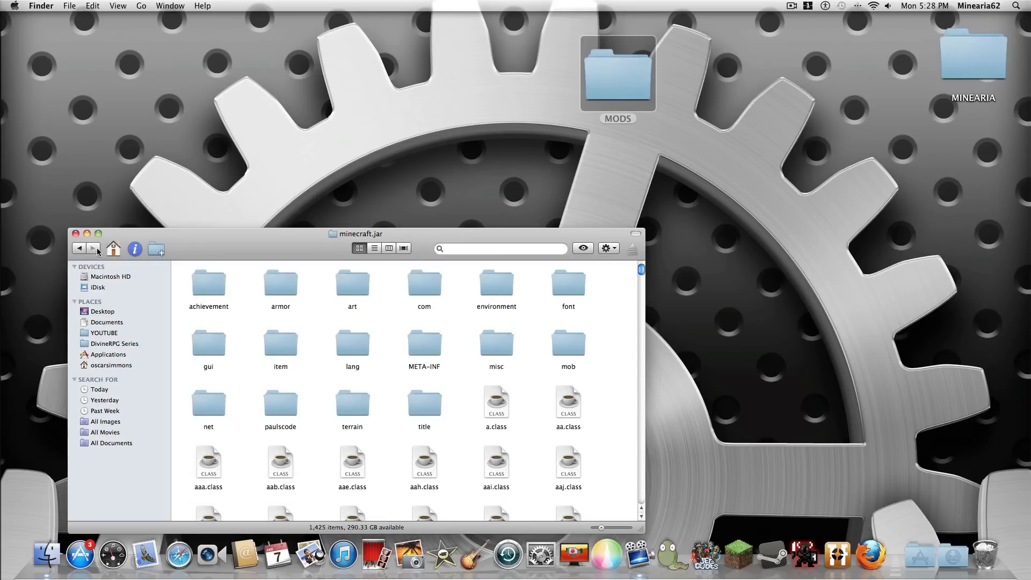
pyautogui.moveTo(395, 360)
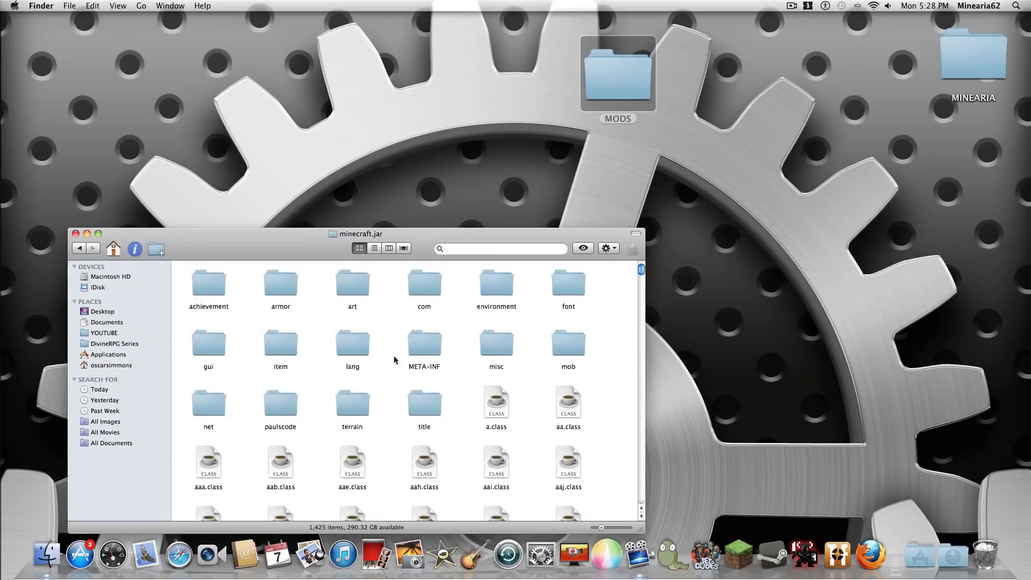
pyautogui.moveTo(389, 366)
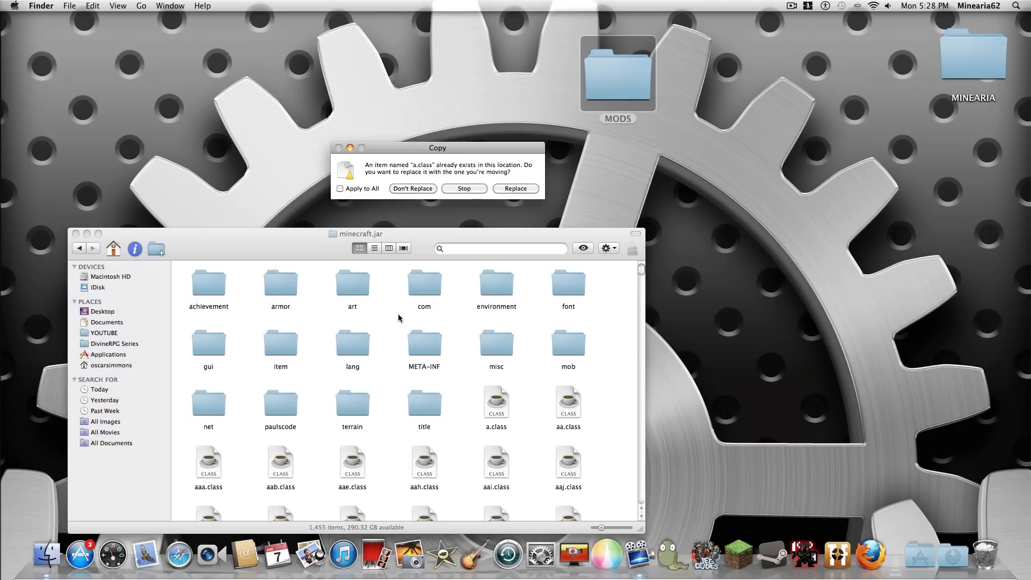
# Replace existing files with Forge's versions, bringing minecraft.jar to 1,455 items.
pyautogui.click(340, 188)
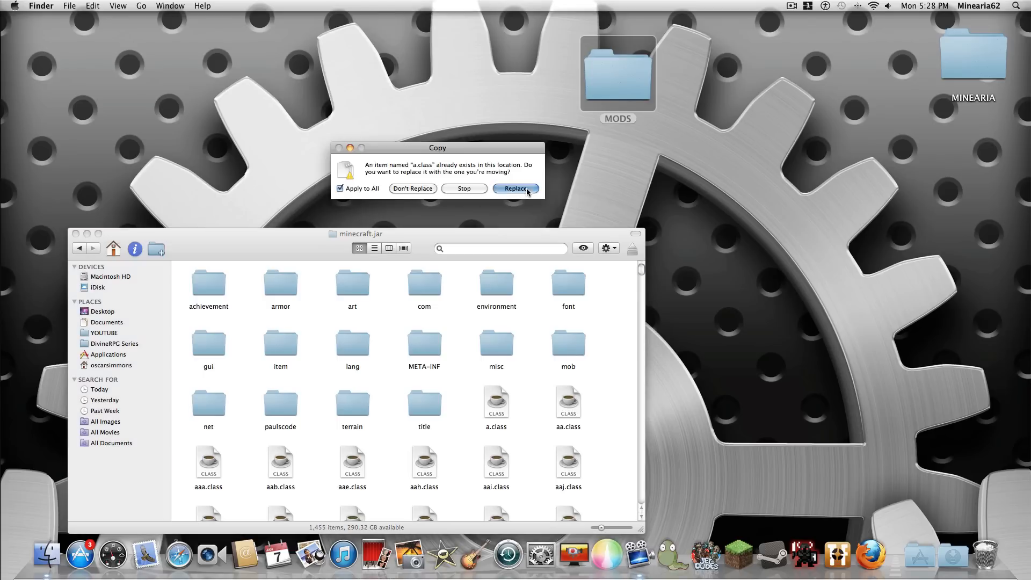
pyautogui.click(515, 188)
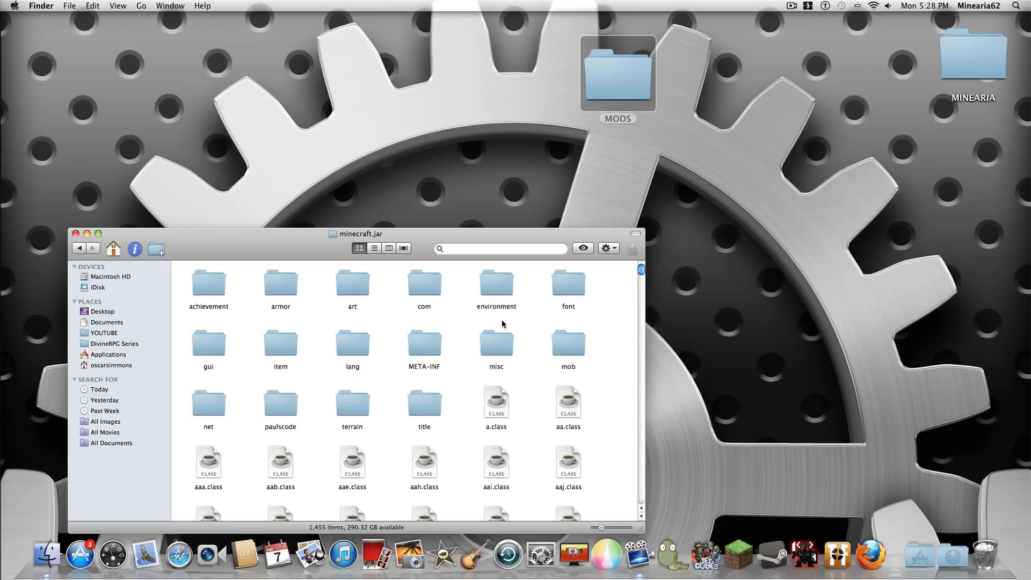
pyautogui.moveTo(303, 340)
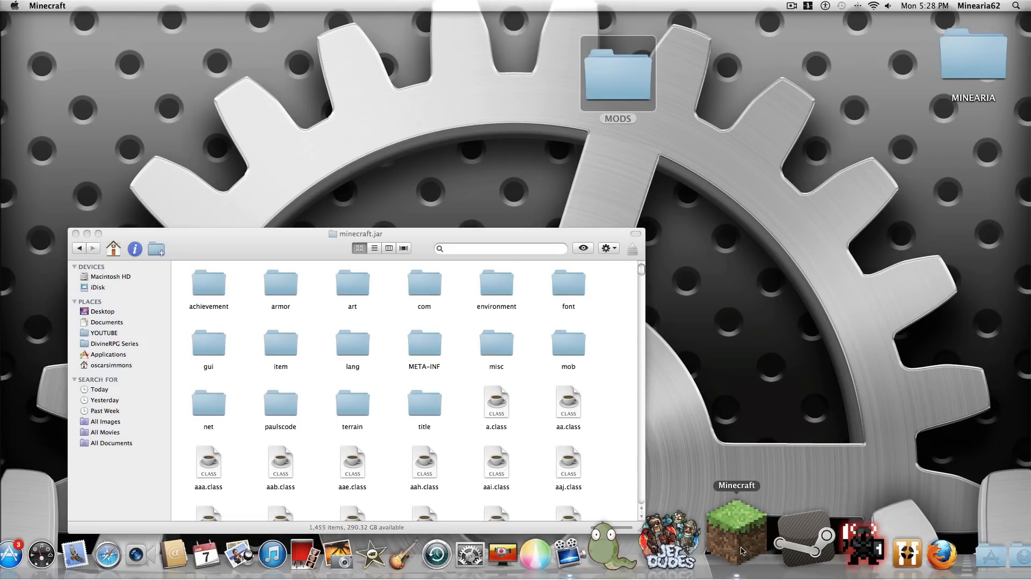
# Launch Minecraft and log in, reaching Forge 6.5.0.467 with 3 mods loaded.
pyautogui.click(735, 531)
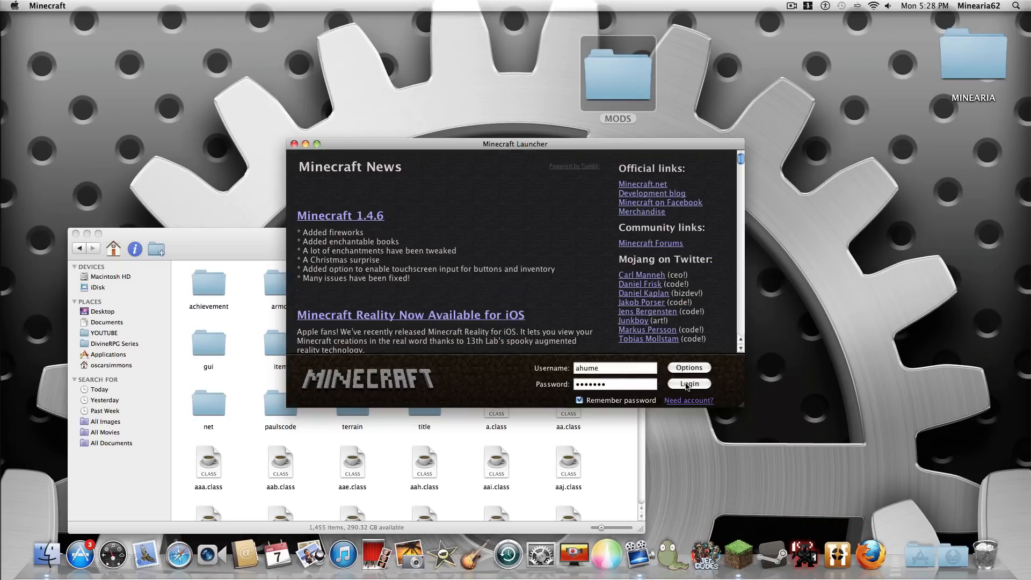
pyautogui.click(688, 384)
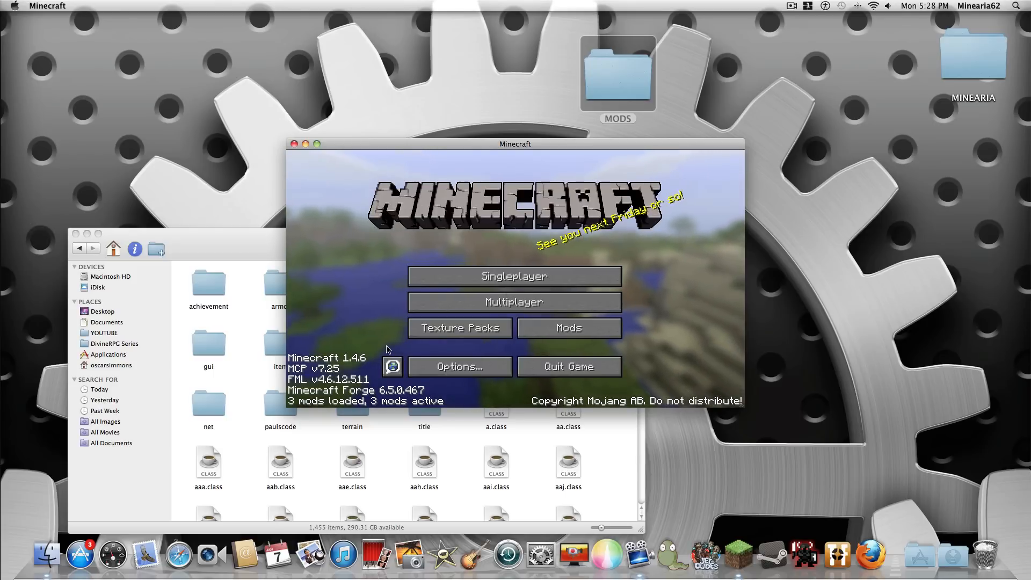
pyautogui.moveTo(458, 328)
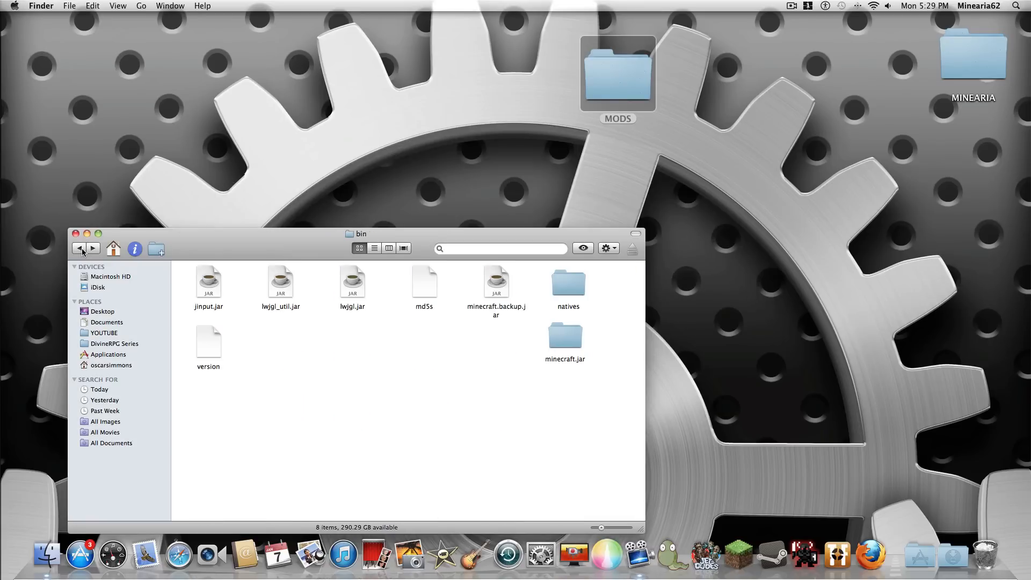
# Open the game's mods folder and move DivineRPG1.2.4.jar and aginsun.zip into it.
pyautogui.click(79, 248)
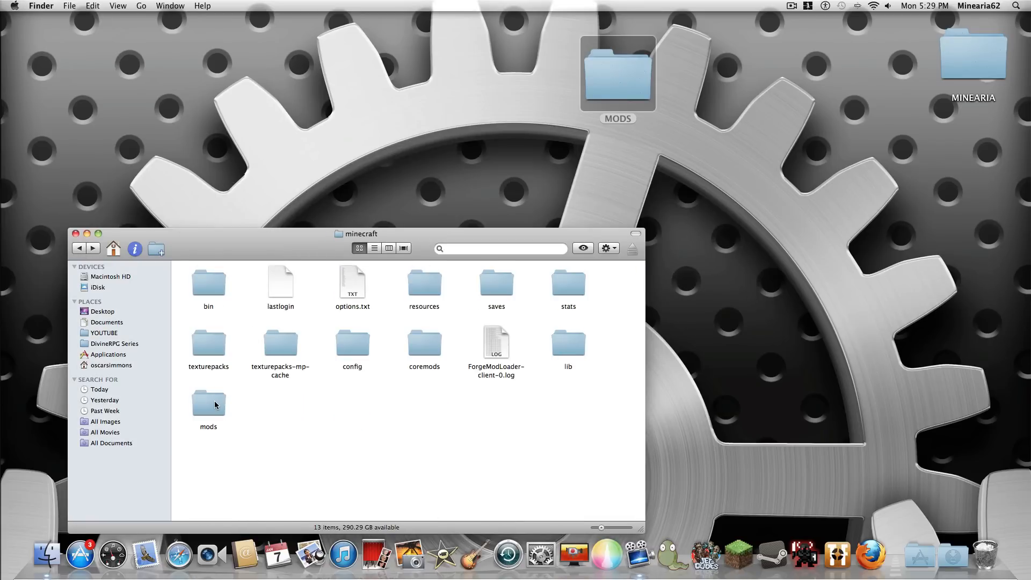
pyautogui.doubleClick(208, 404)
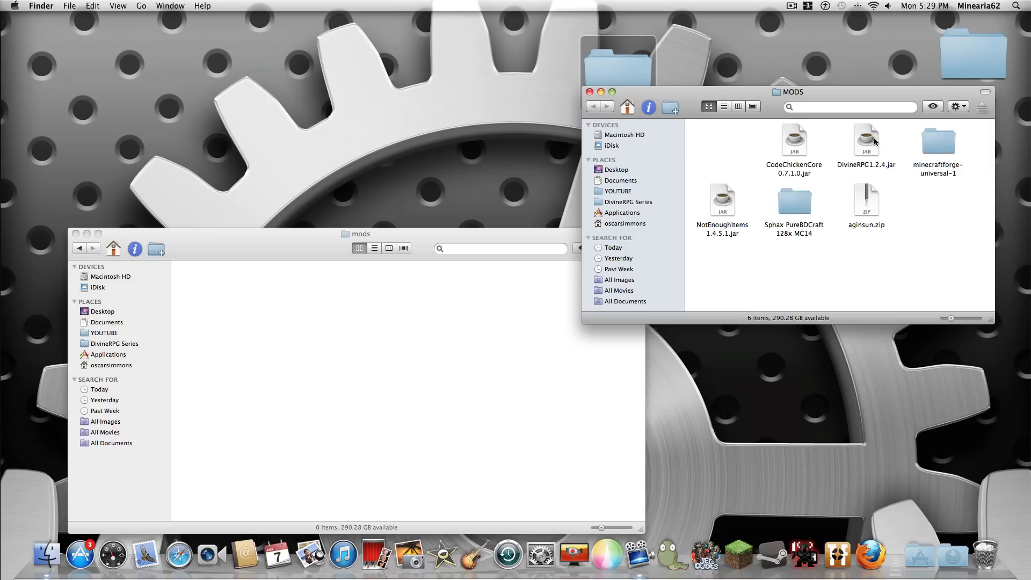
pyautogui.click(865, 140)
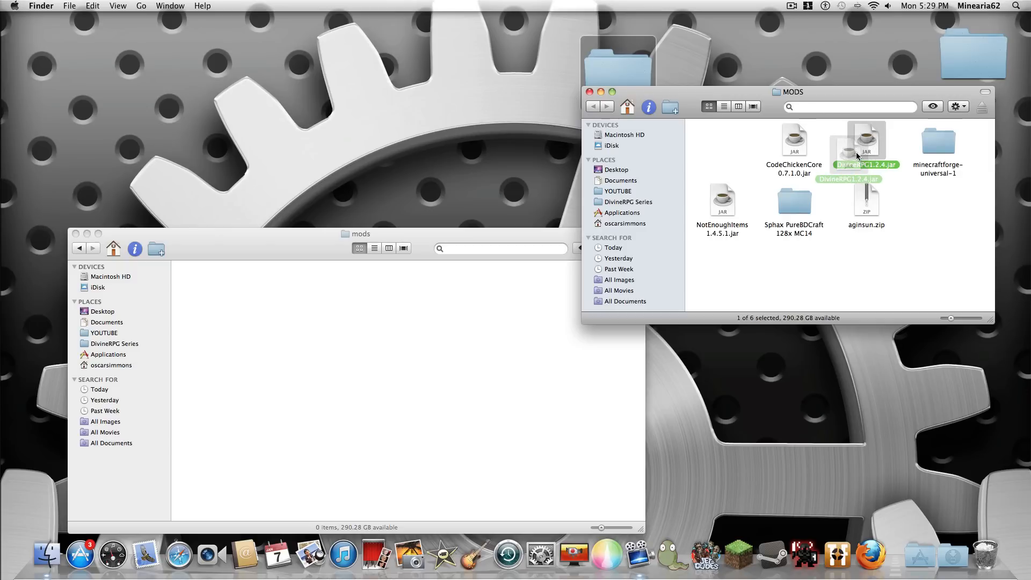
pyautogui.moveTo(865, 140); pyautogui.dragTo(516, 312)
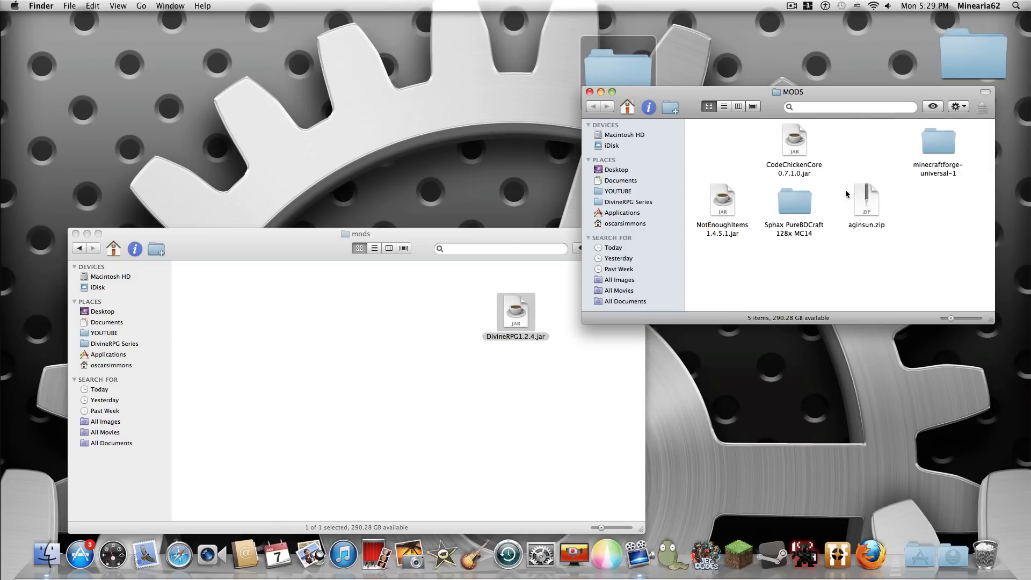
pyautogui.moveTo(865, 200); pyautogui.dragTo(520, 384)
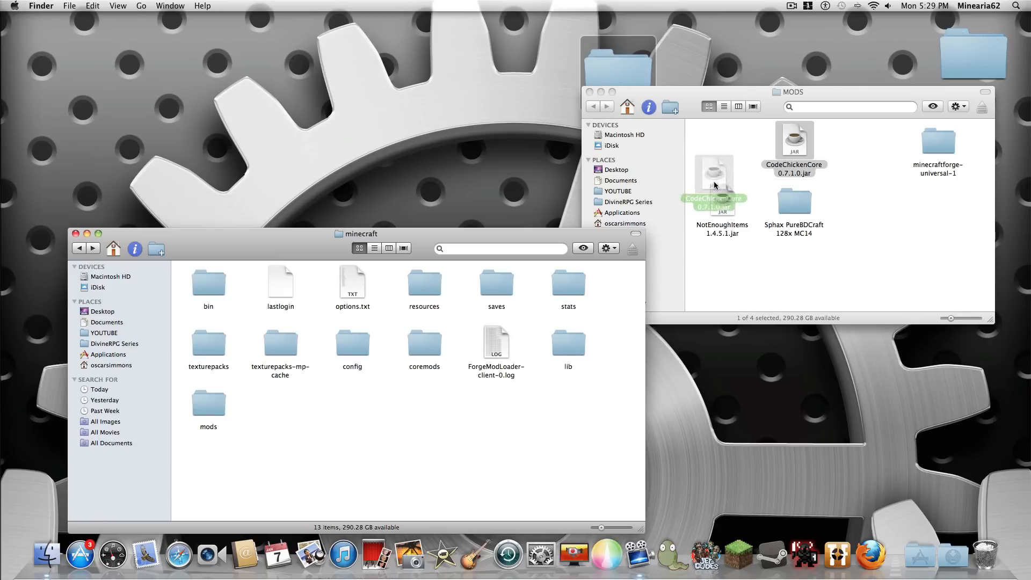
# Move CodeChickenCore and NotEnoughItems into coremods, verify them, then open the Sphax PureBDCraft folder.
pyautogui.moveTo(714, 183); pyautogui.dragTo(209, 339)
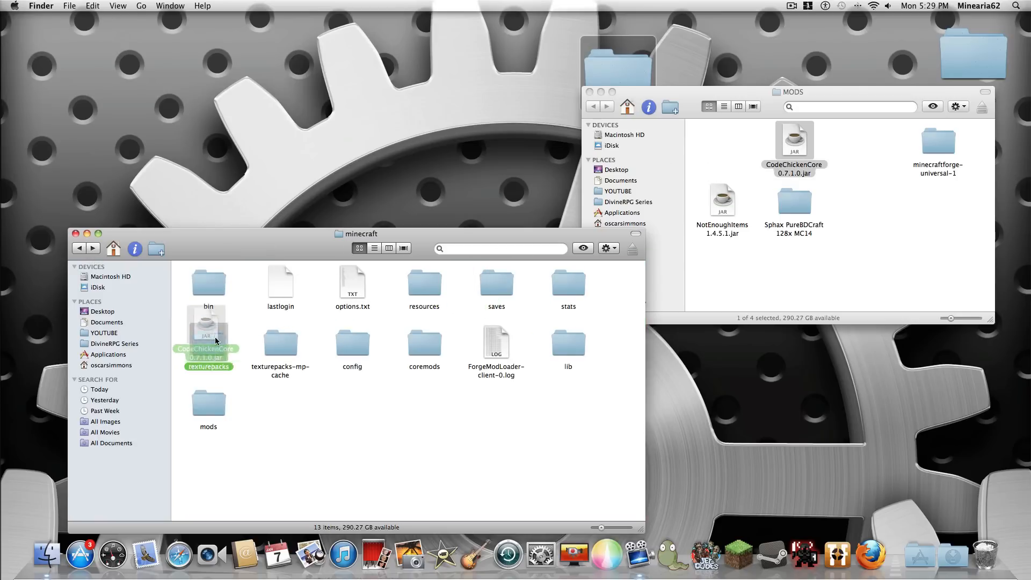
pyautogui.moveTo(208, 335); pyautogui.dragTo(428, 339)
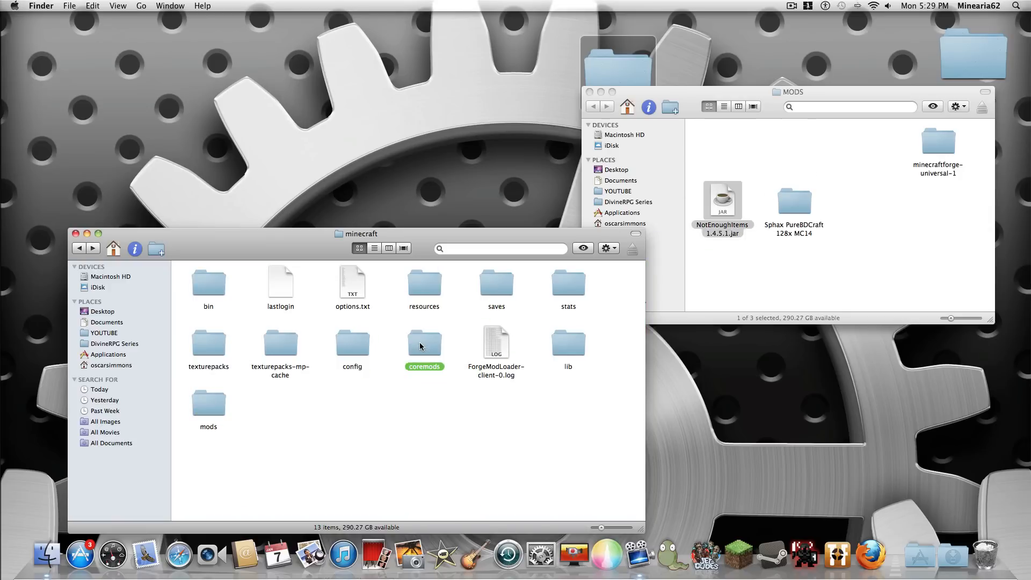
pyautogui.doubleClick(424, 343)
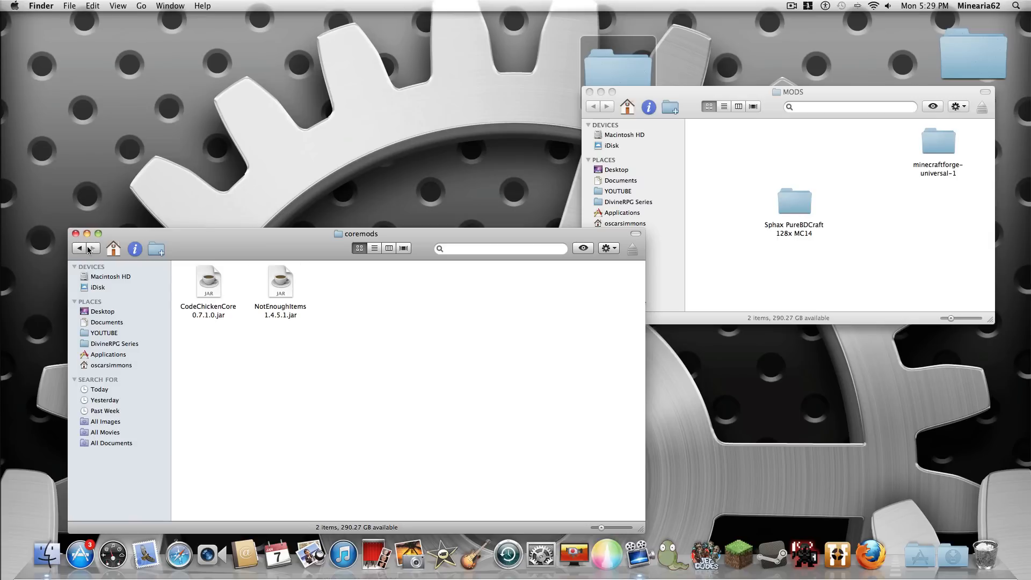
pyautogui.click(78, 248)
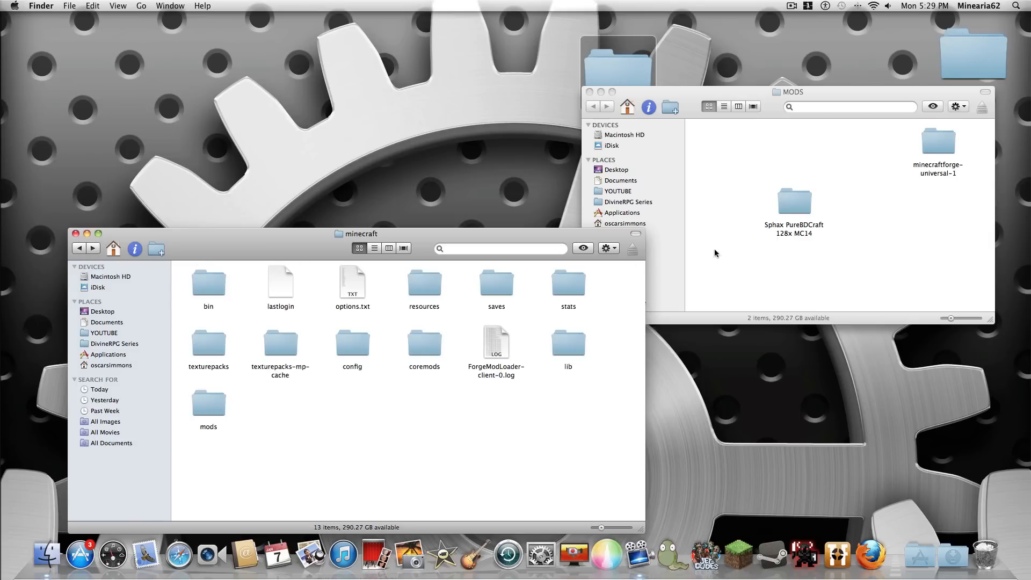
pyautogui.doubleClick(793, 200)
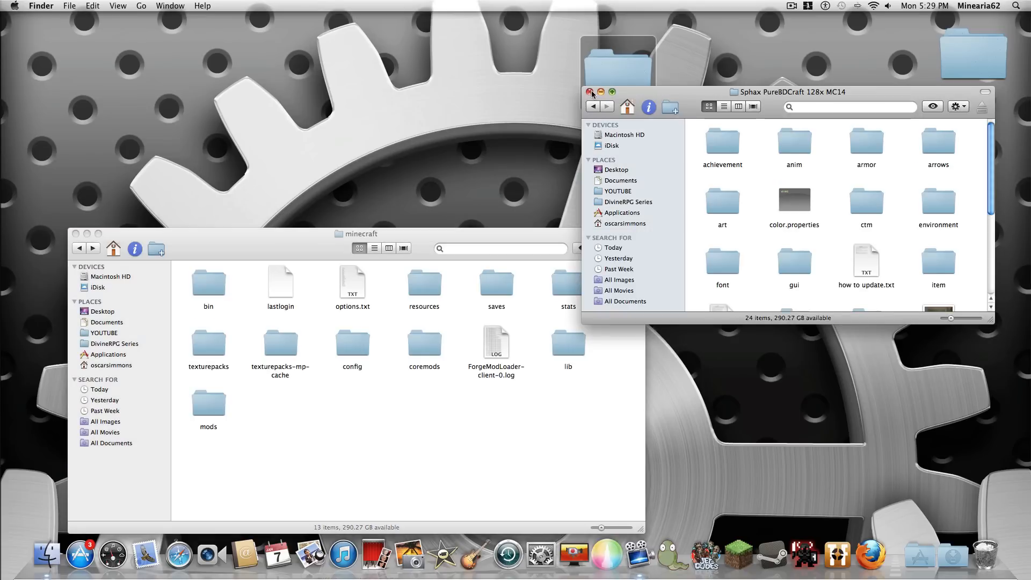
# Compress the Sphax PureBDCraft folder, move the zip into texturepacks, and close MODS.
pyautogui.rightClick(794, 204)
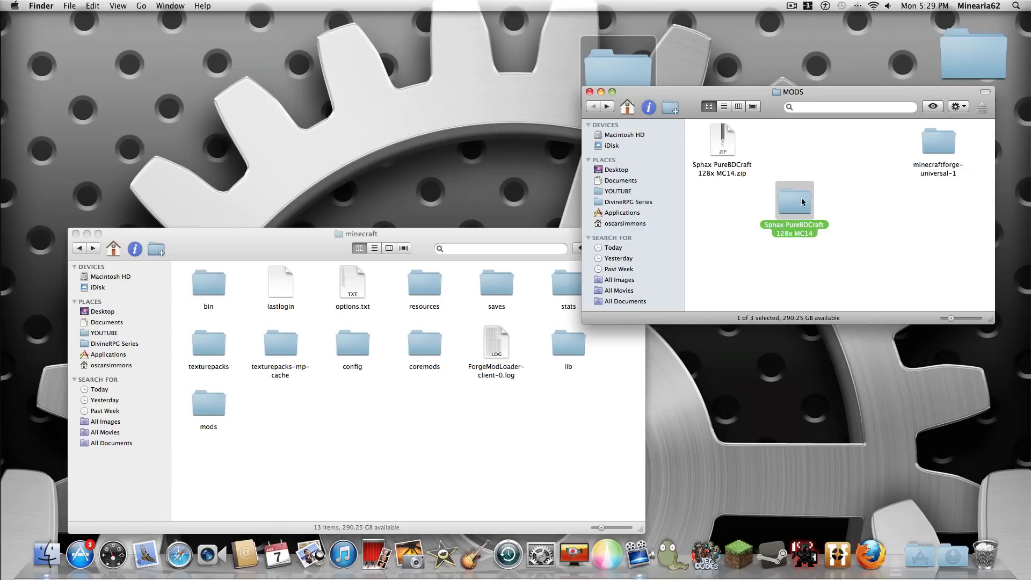
pyautogui.click(721, 138)
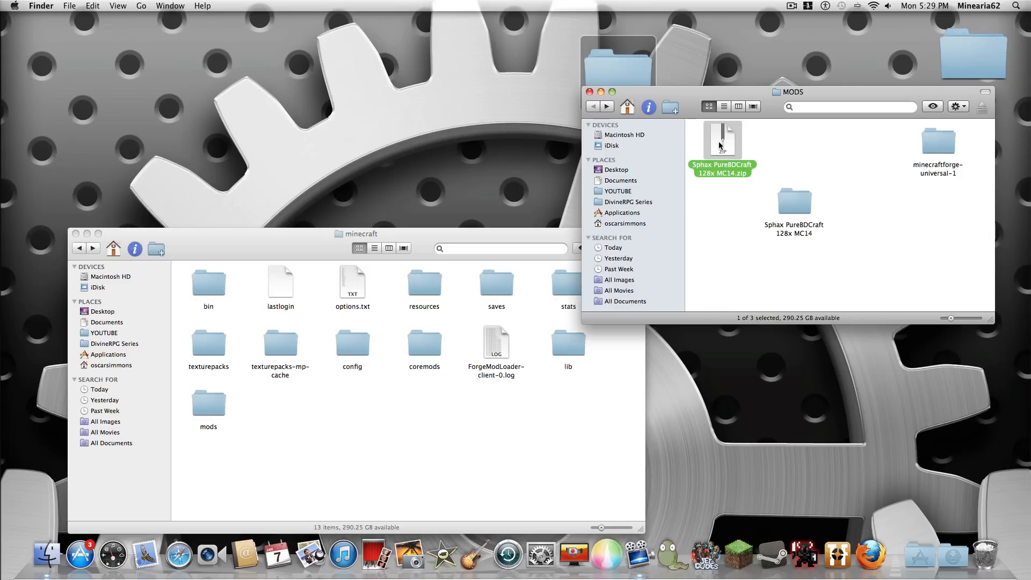
pyautogui.moveTo(721, 140); pyautogui.dragTo(213, 345)
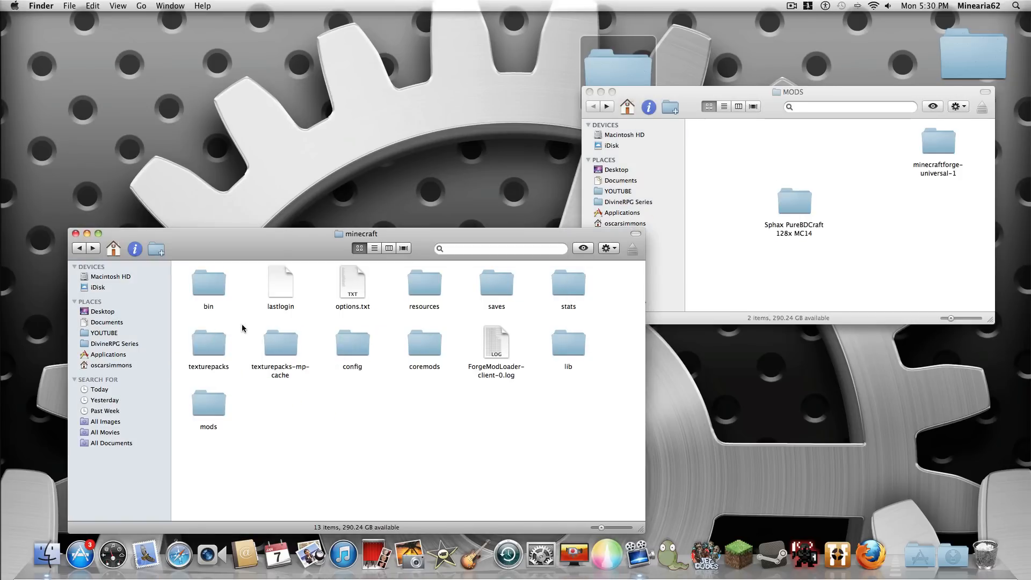
pyautogui.moveTo(591, 92)
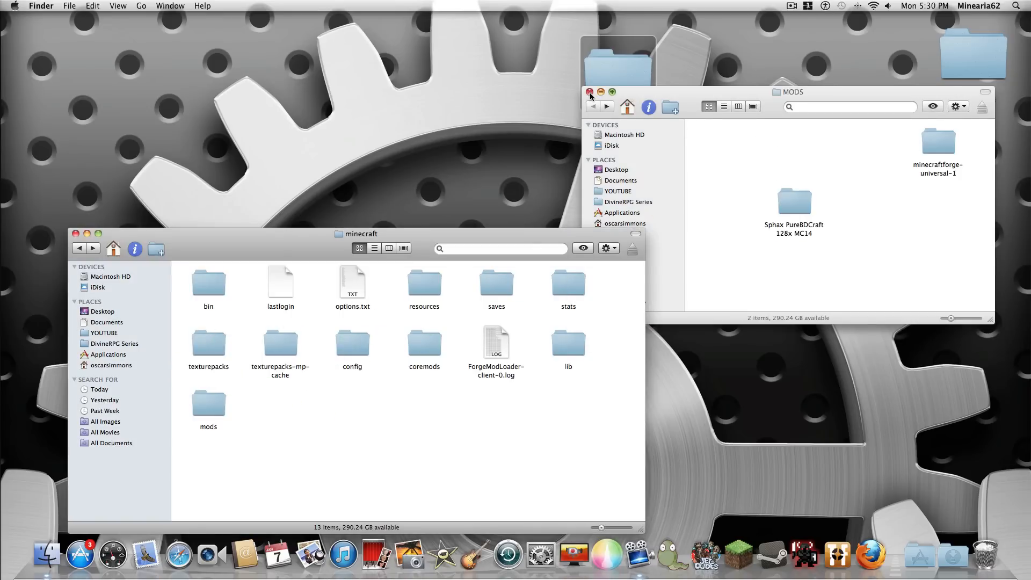
pyautogui.click(591, 91)
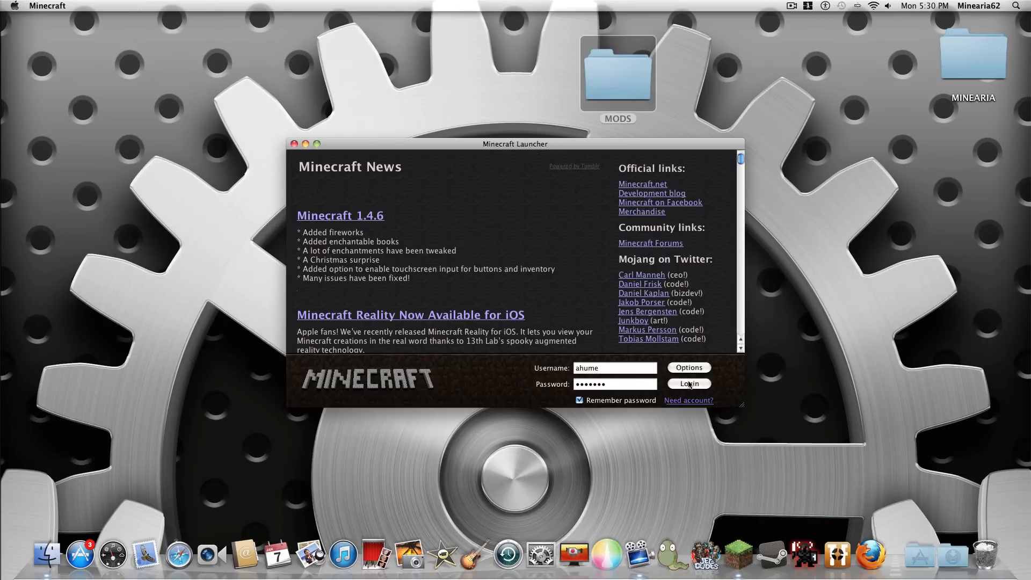
# Log in, confirm 8 mods loaded on the title screen, and view the Mod List.
pyautogui.click(689, 383)
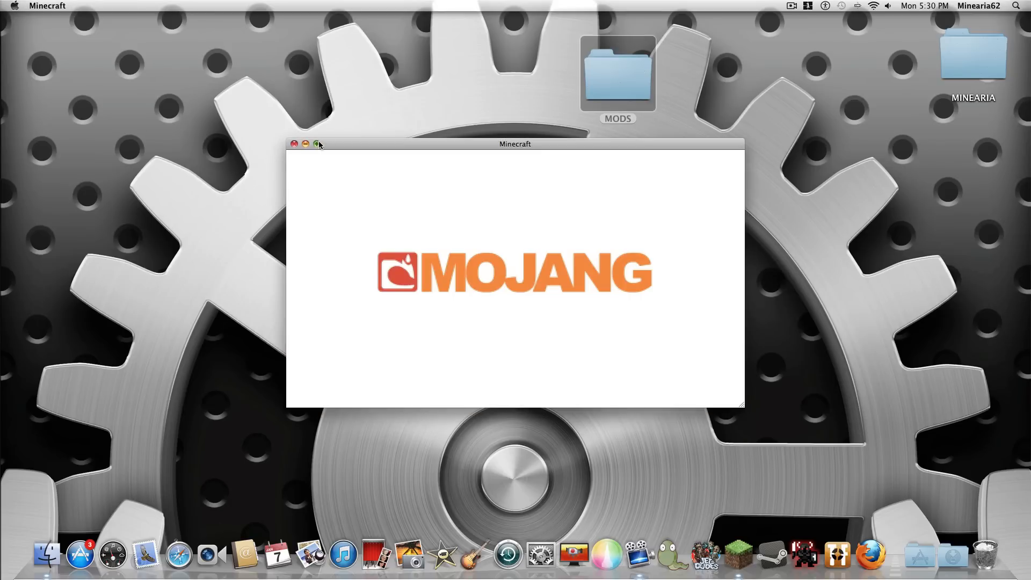
pyautogui.moveTo(759, 74)
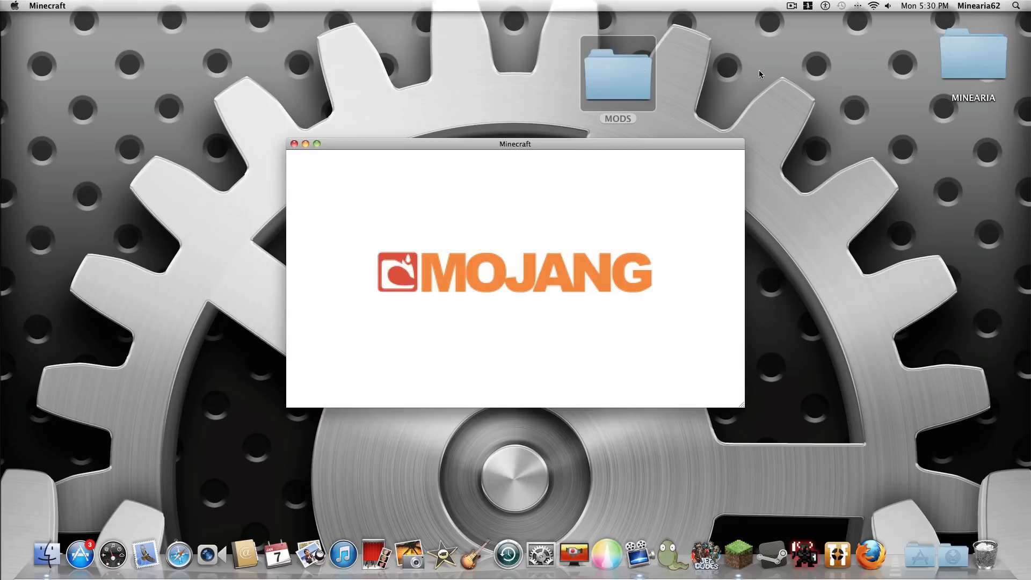
pyautogui.click(792, 6)
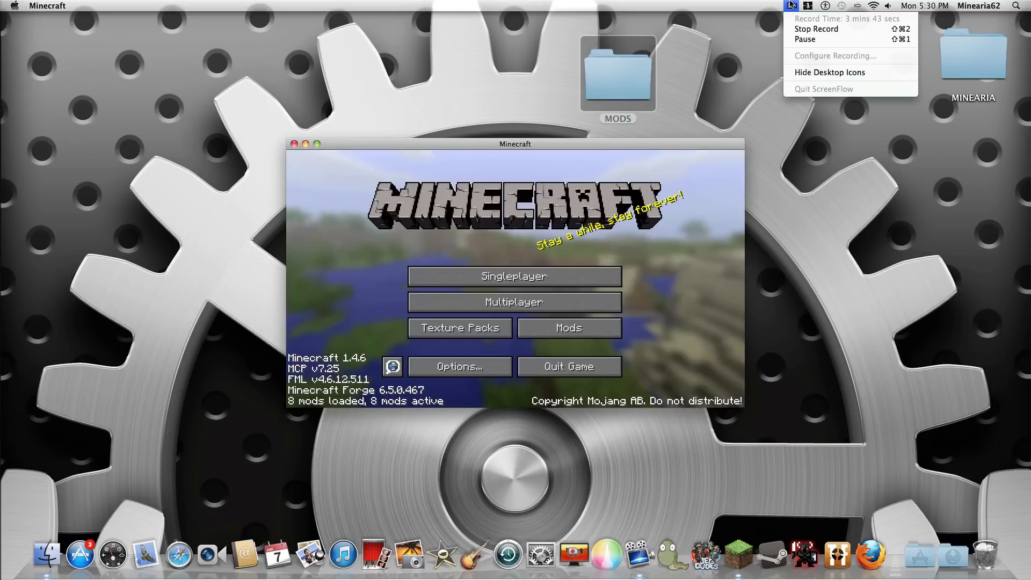
pyautogui.click(568, 328)
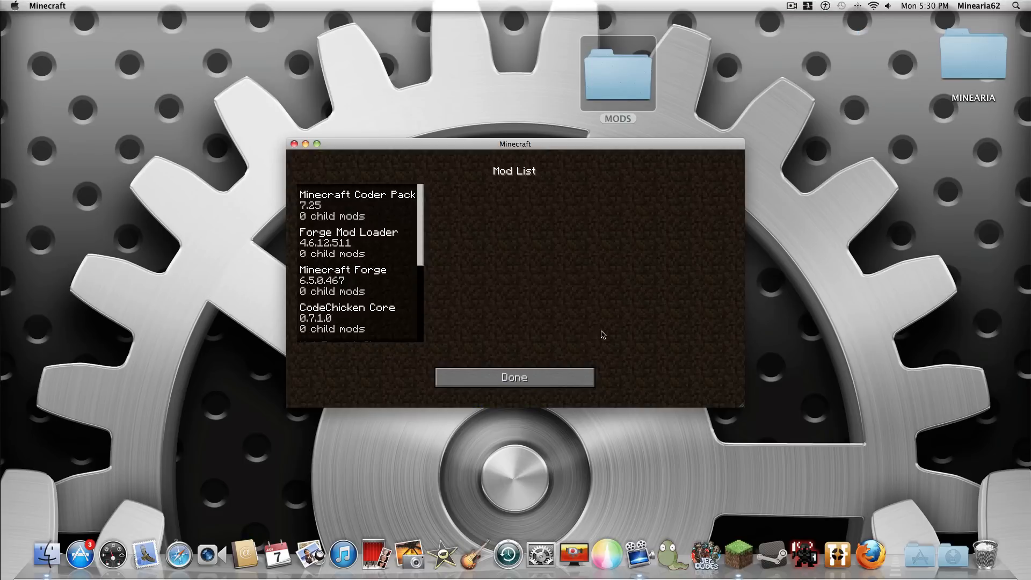
# Browse the mod list from Minecraft Coder Pack down to Tale of Kingdoms, then close it.
pyautogui.click(357, 205)
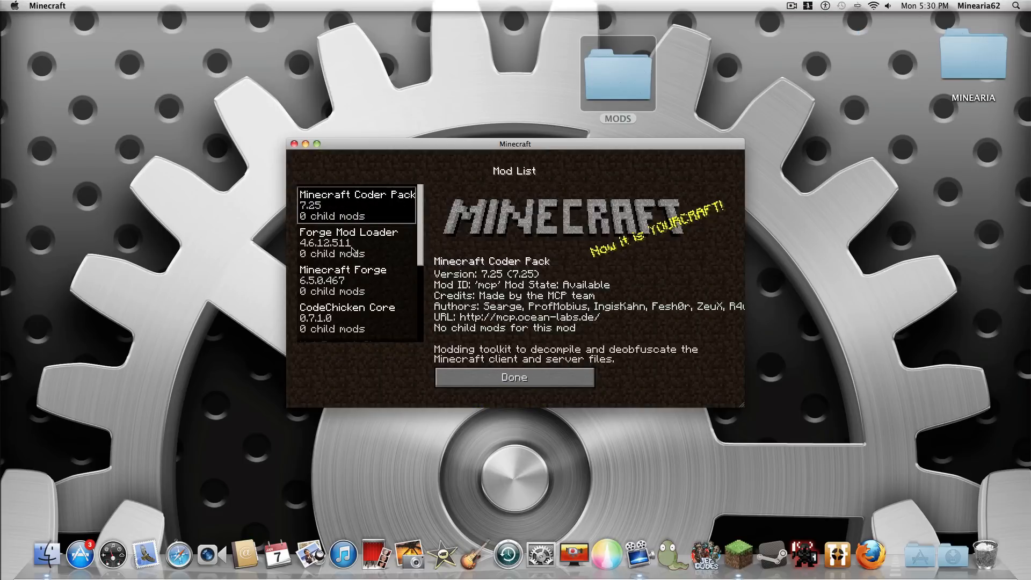
pyautogui.scroll(-3)
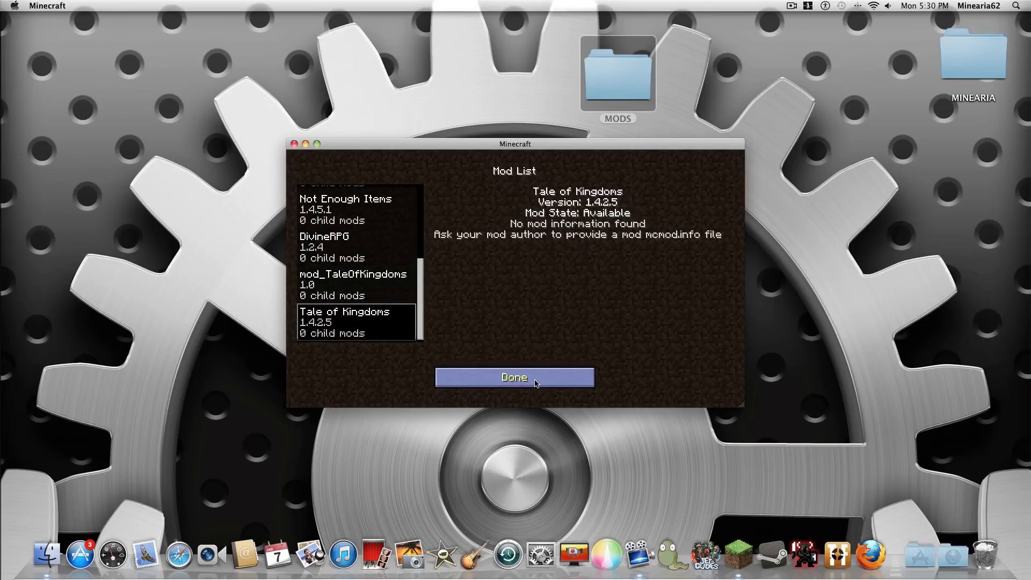
pyautogui.click(515, 377)
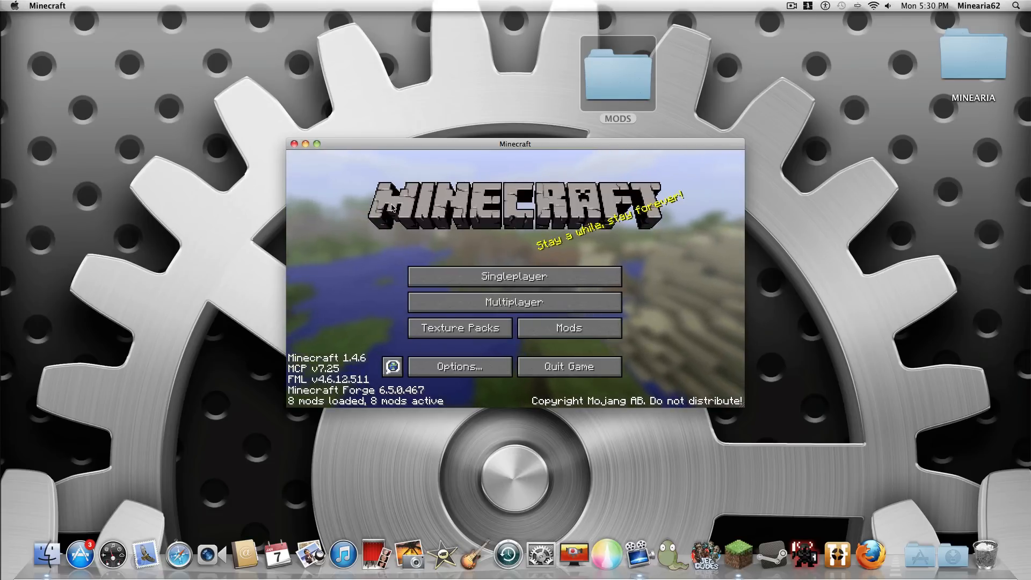